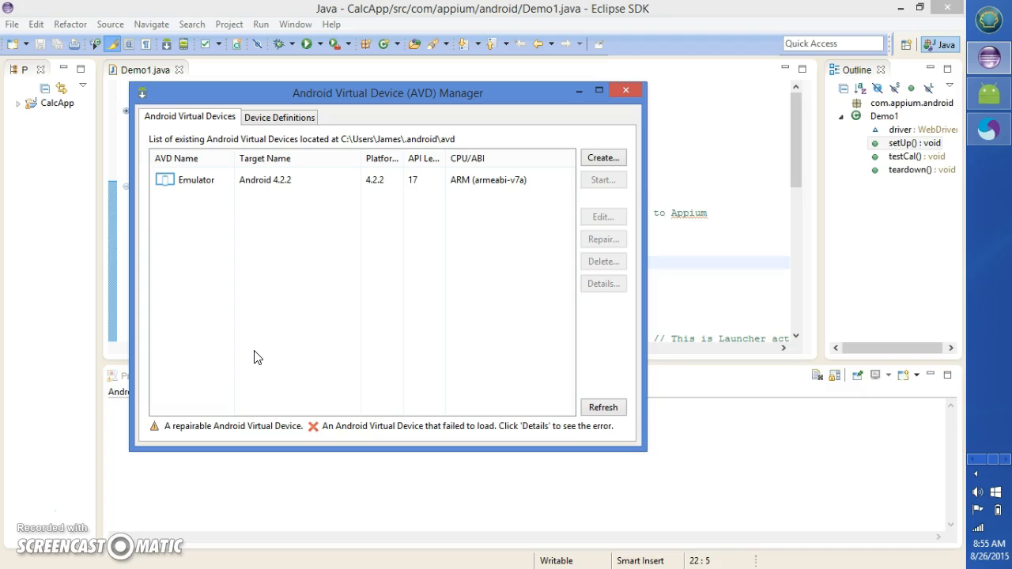
mouse_move(627, 90)
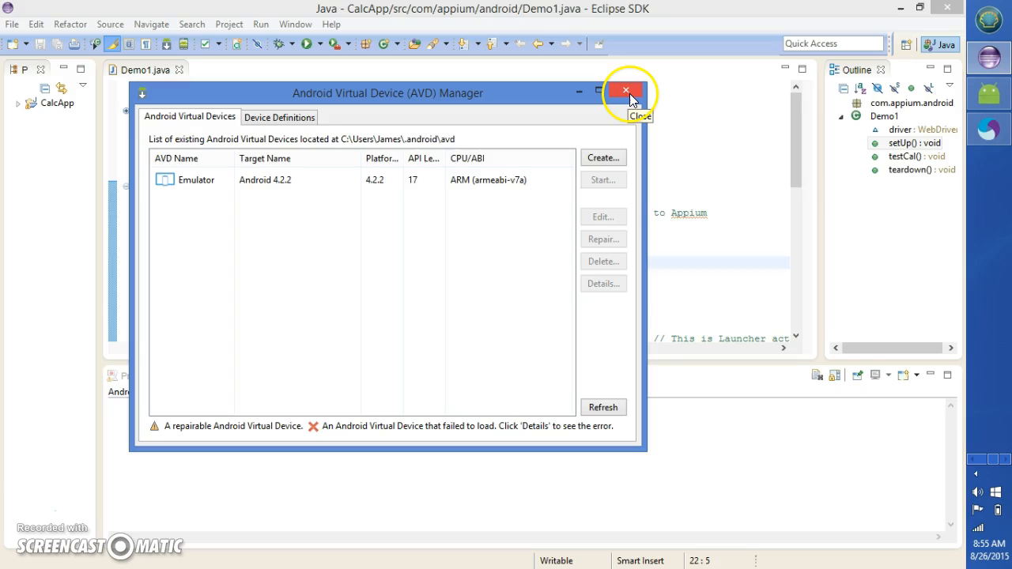
Close the AVD Manager window, leaving the Demo1 test code visible
click(624, 90)
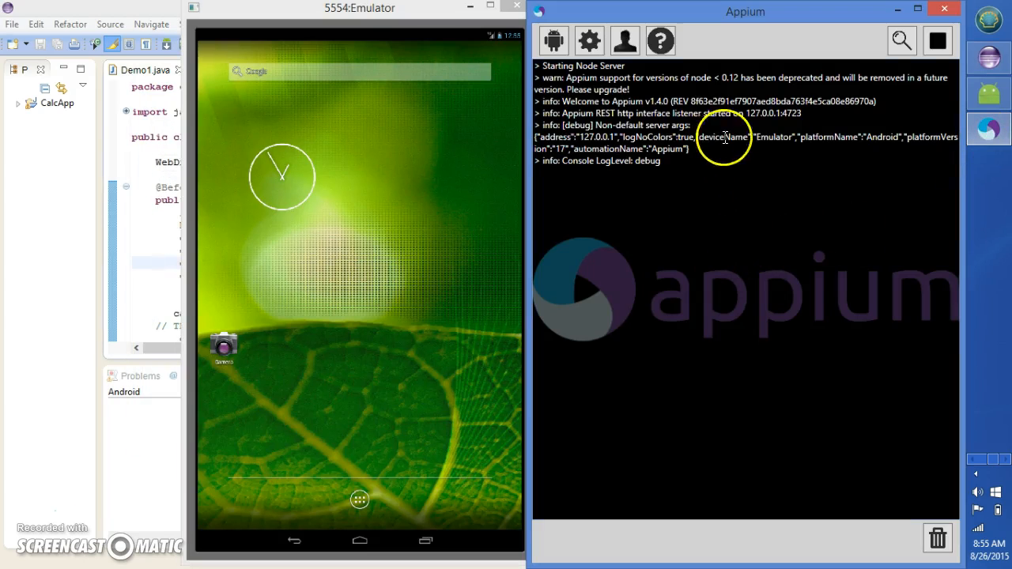
mouse_move(587, 216)
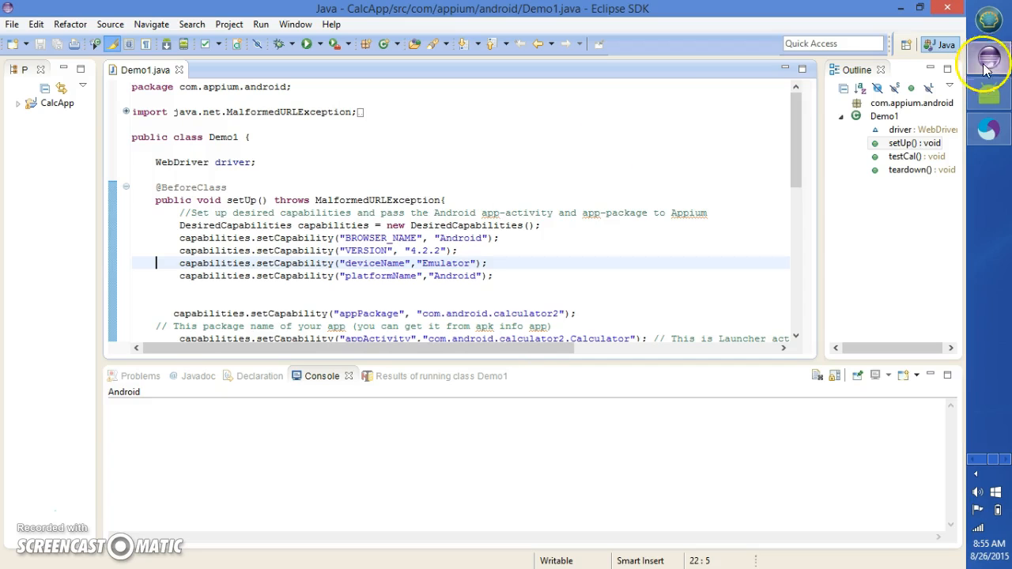
mouse_move(291, 157)
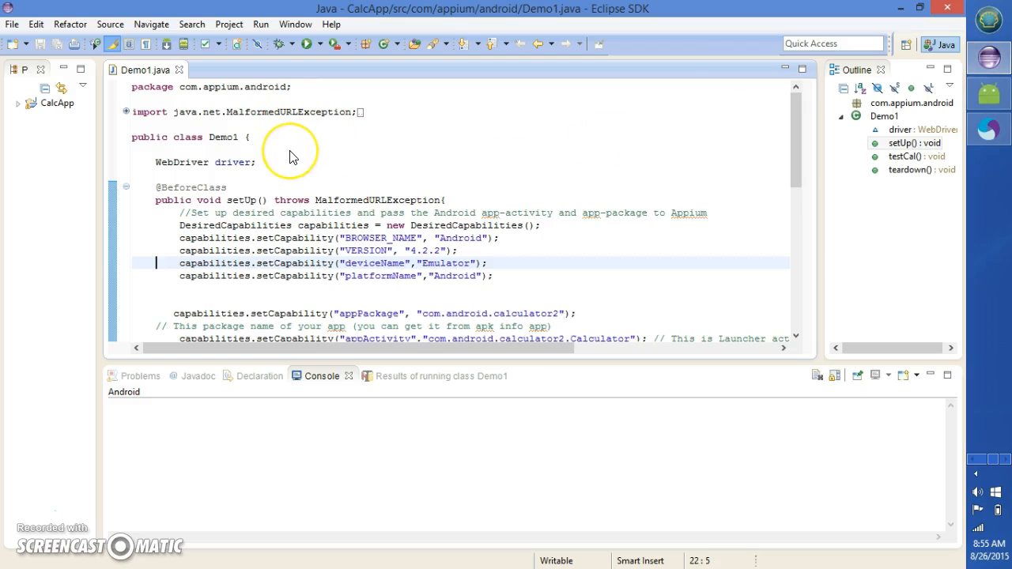
Launch Demo1.java as a TestNG test from the editor context menu
right_click(291, 153)
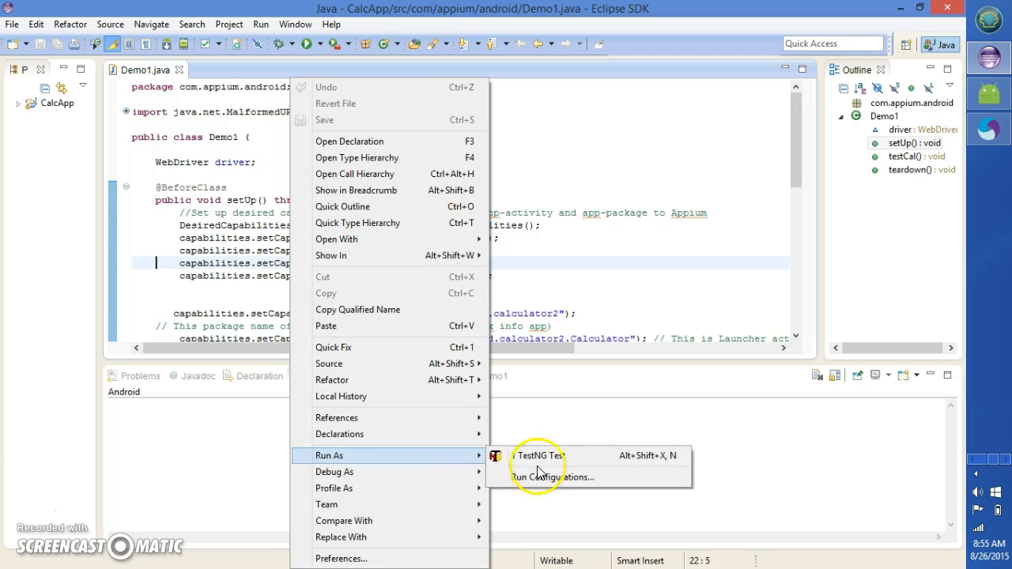
click(540, 456)
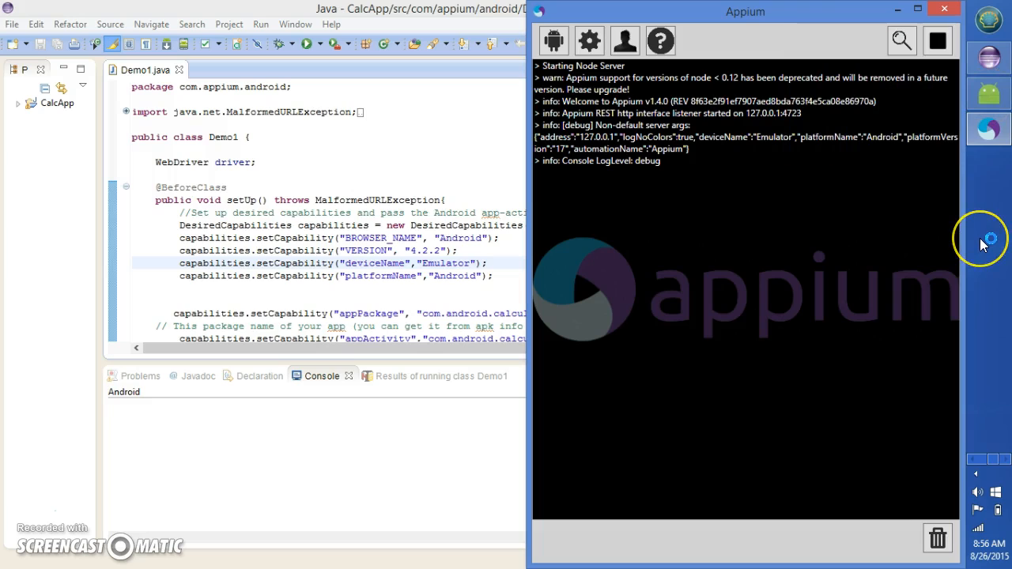
mouse_move(983, 241)
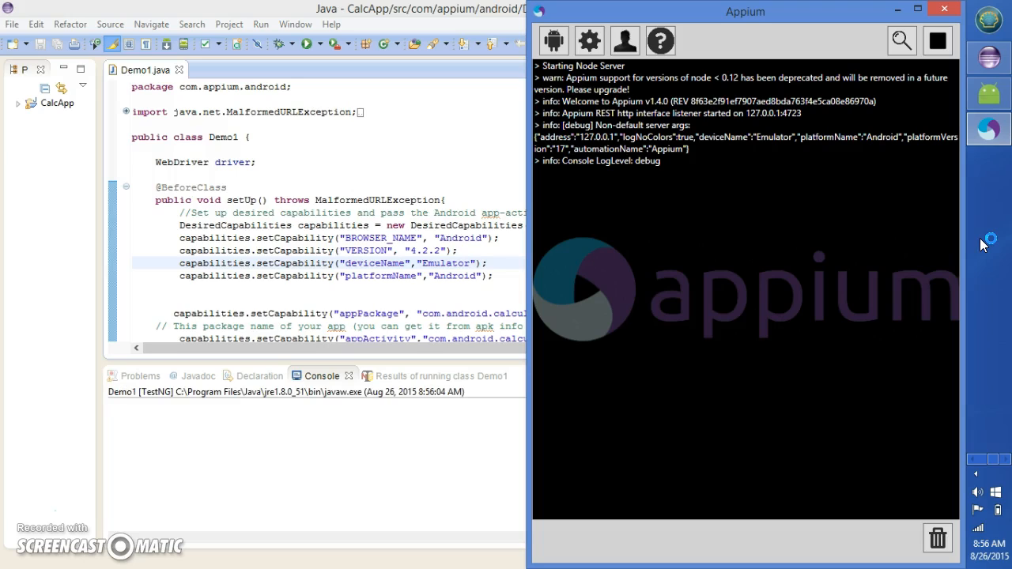
mouse_move(528, 421)
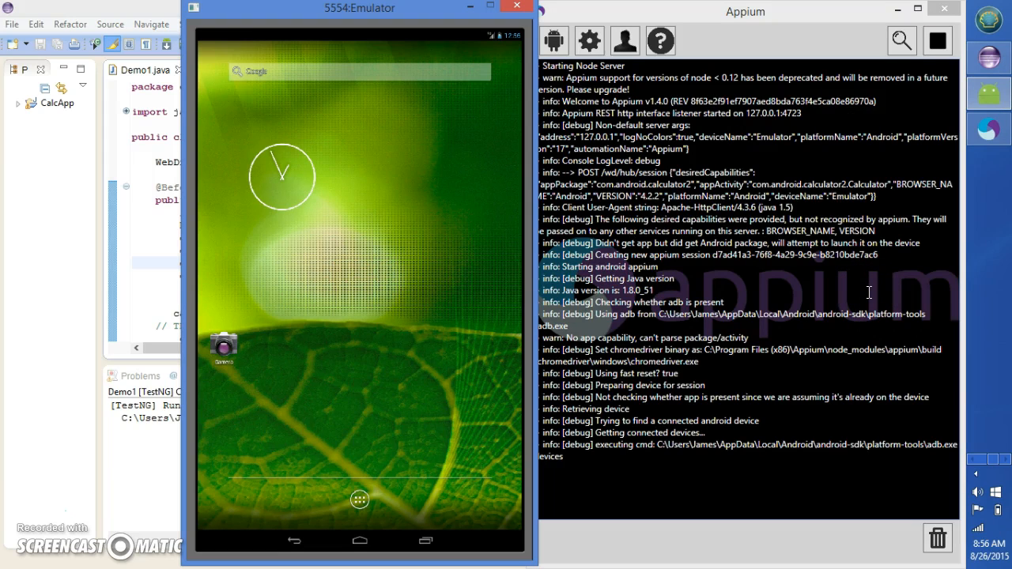
Follow the Appium log as it pushes the bootstrap and starts com.android.calculator2
scroll(down, 3)
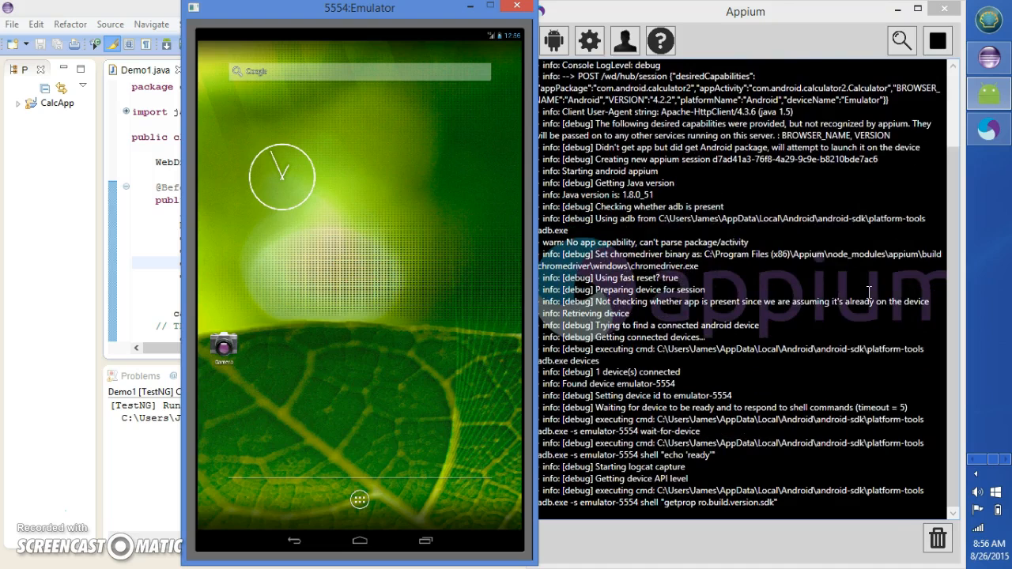
scroll(down, 3)
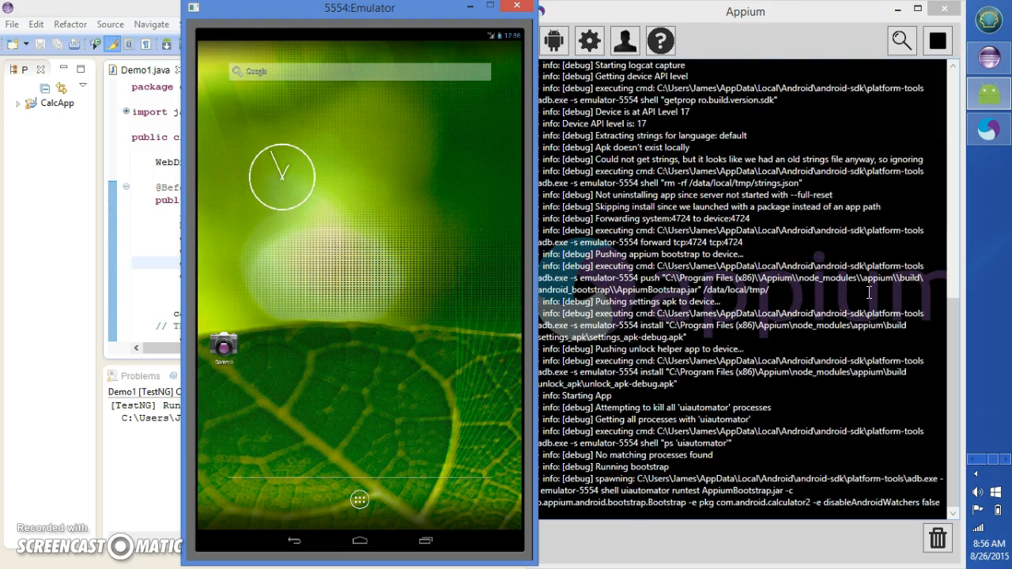
scroll(down, 3)
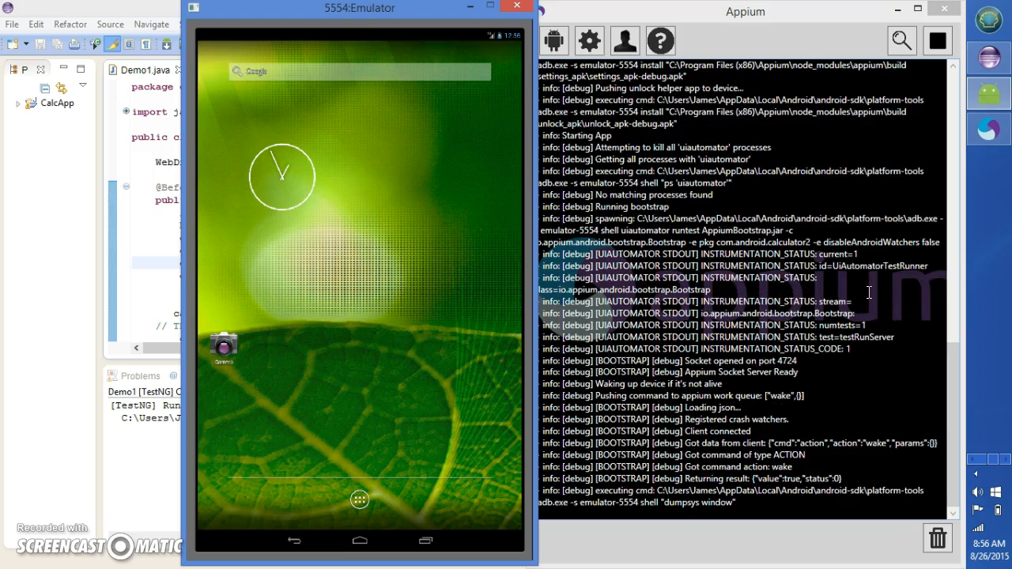
scroll(down, 3)
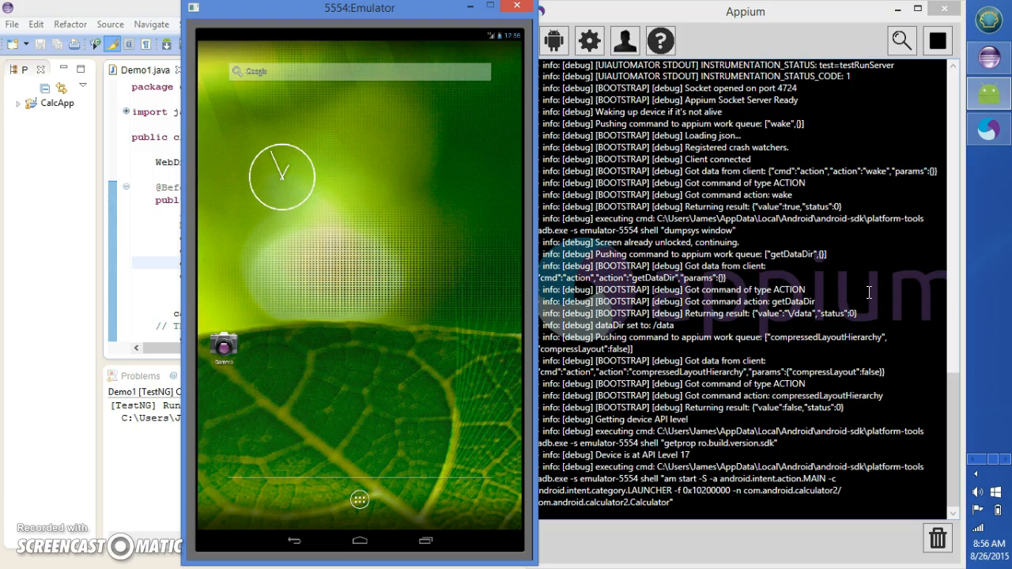
scroll(down, 3)
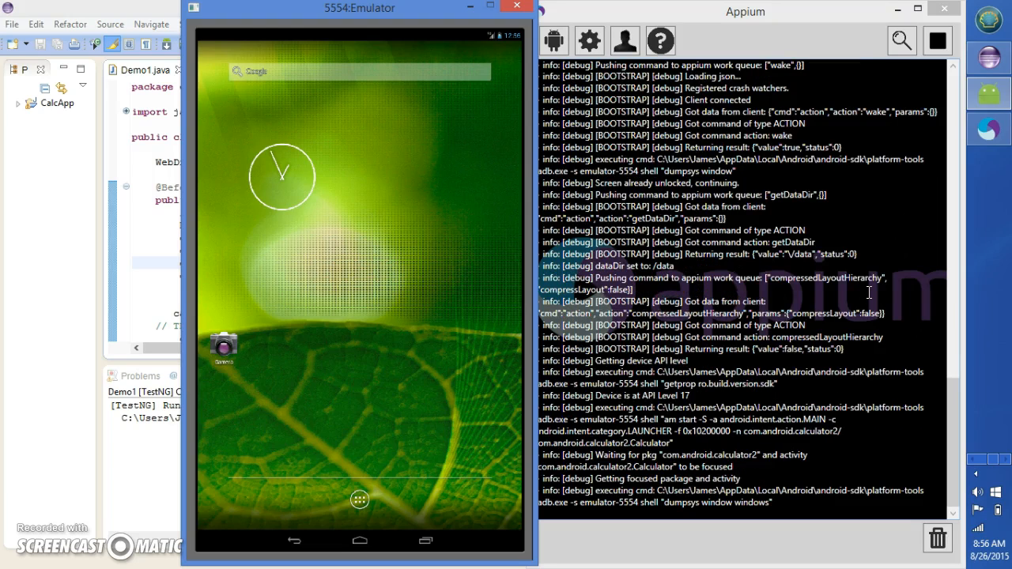
scroll(down, 3)
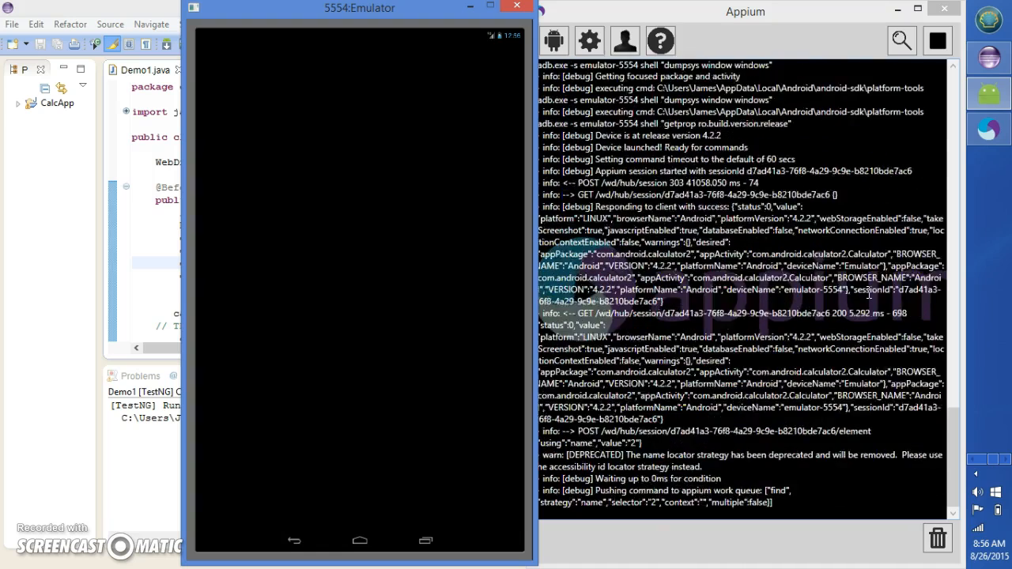
Let the test tap 2 + 4 in the calculator, then bring the TestNG results into view in Eclipse
scroll(down, 3)
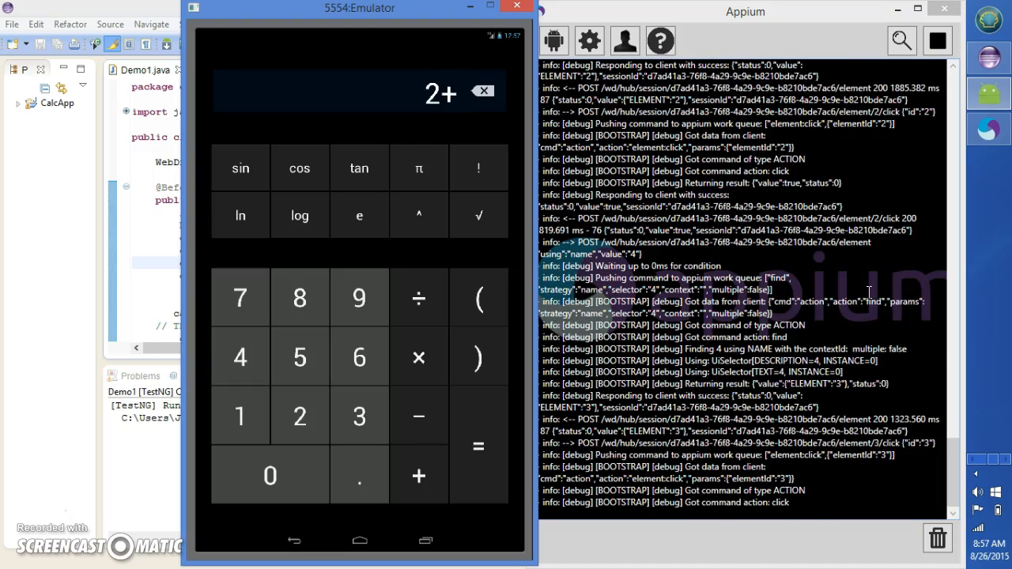
click(240, 357)
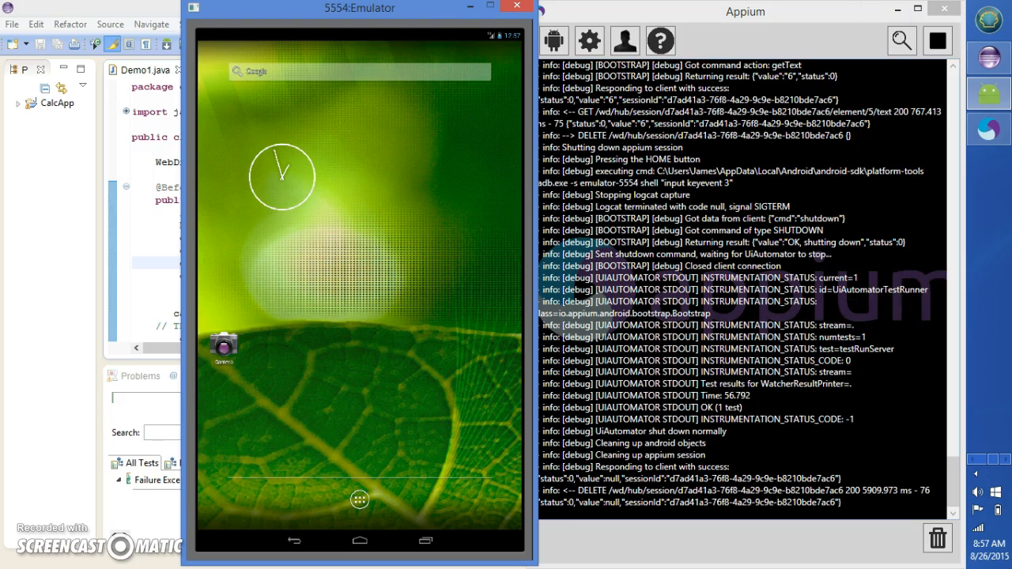
click(515, 6)
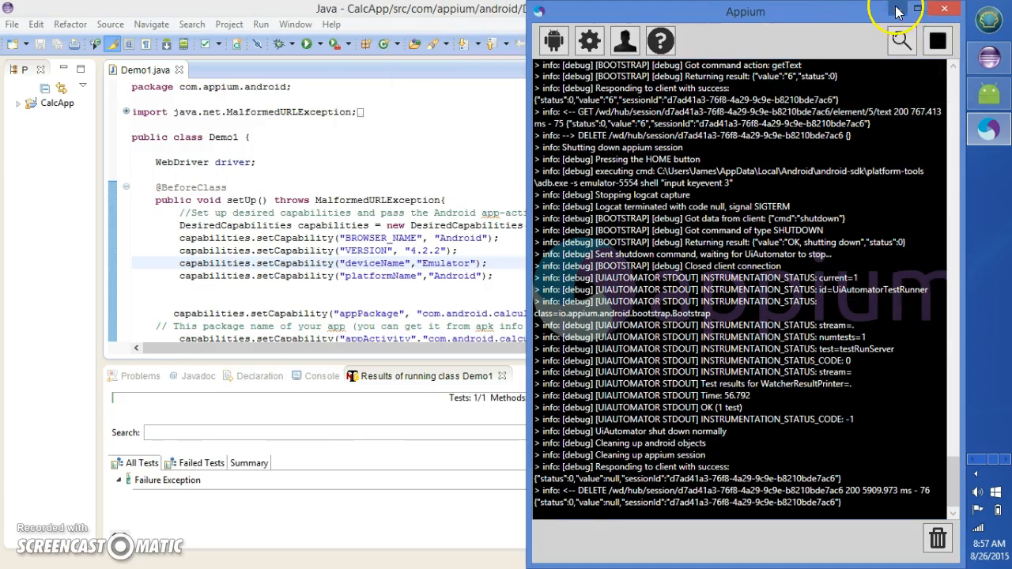